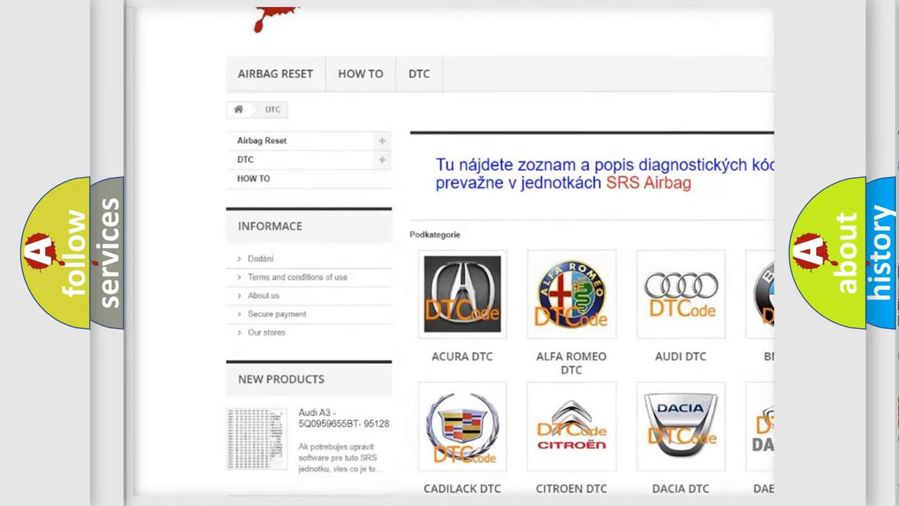
{"action": "scroll", "scroll_direction": "down", "scroll_amount": 3}
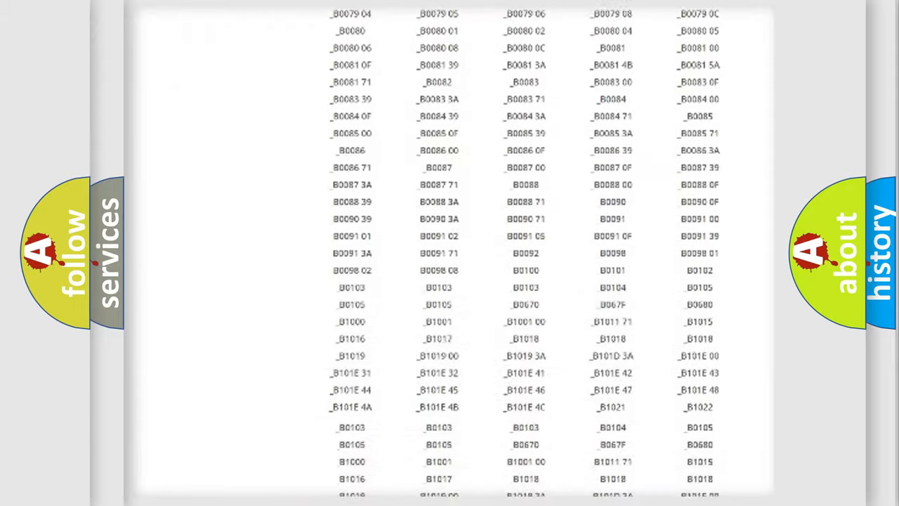
{"action": "scroll", "scroll_direction": "up", "scroll_amount": 3}
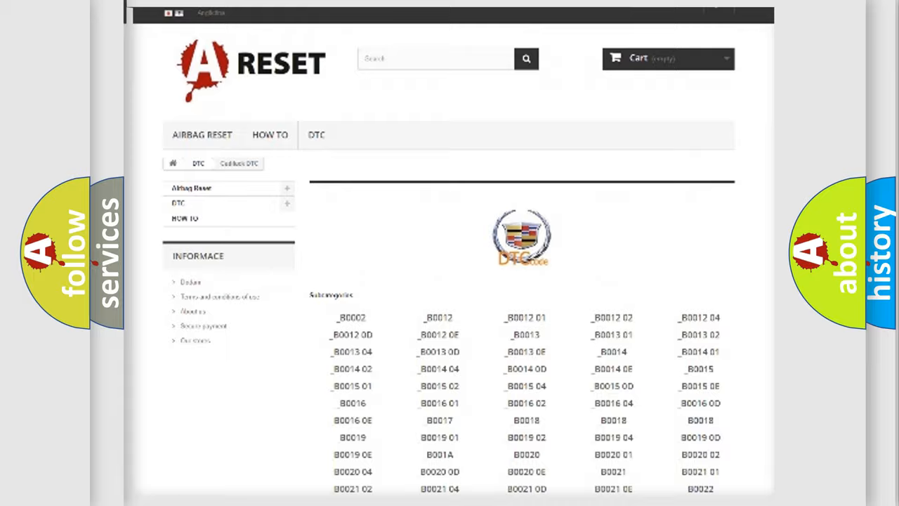